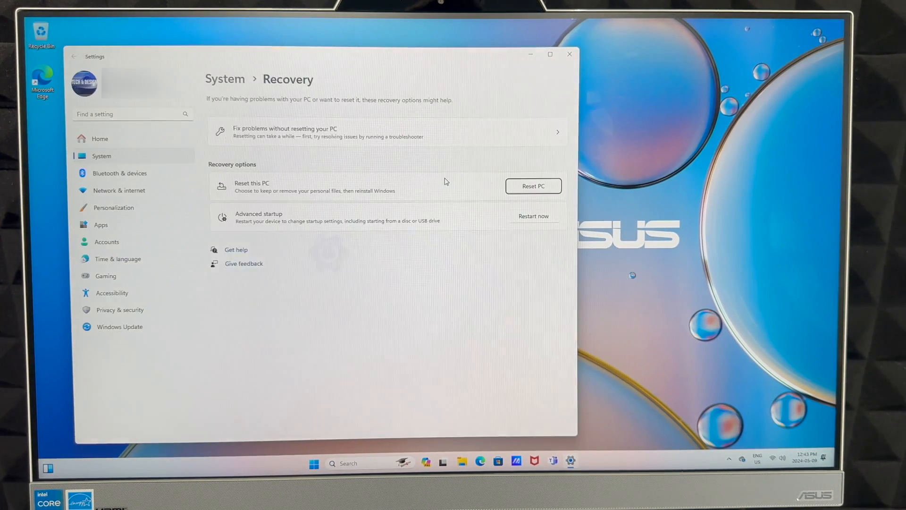
Begin Reset this PC from Recovery, reaching the keep-files or remove-everything choice.
left_click(261, 271)
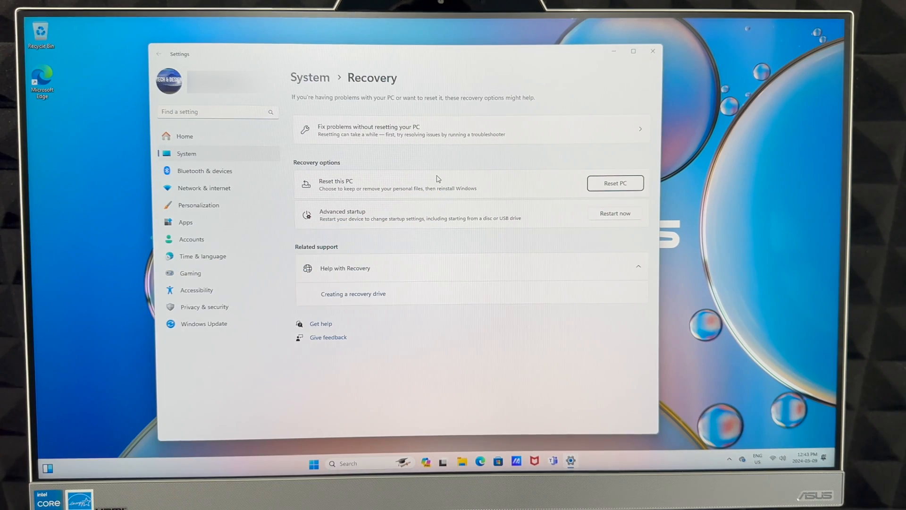
mouse_move(612, 166)
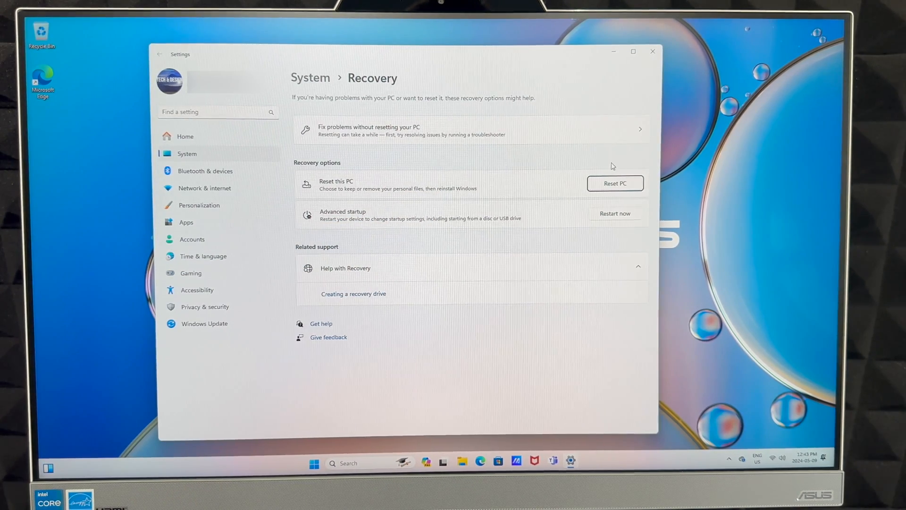
mouse_move(611, 176)
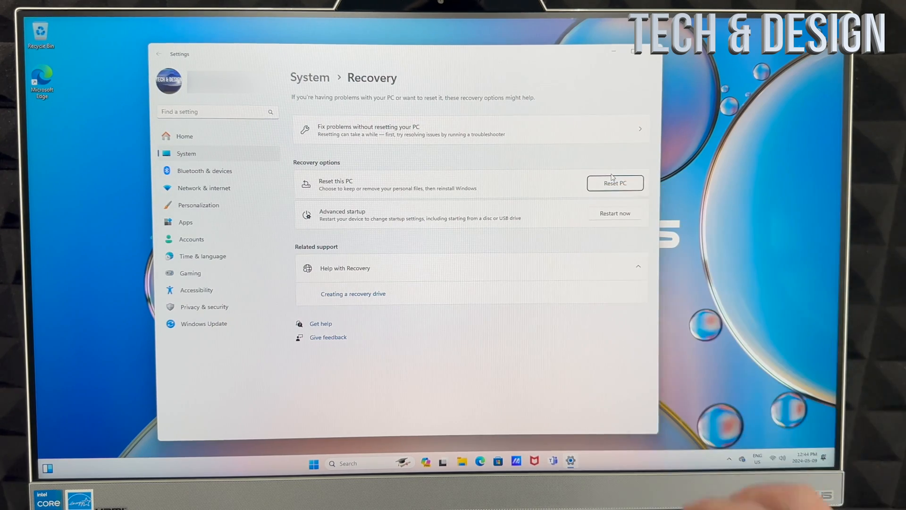
left_click(614, 183)
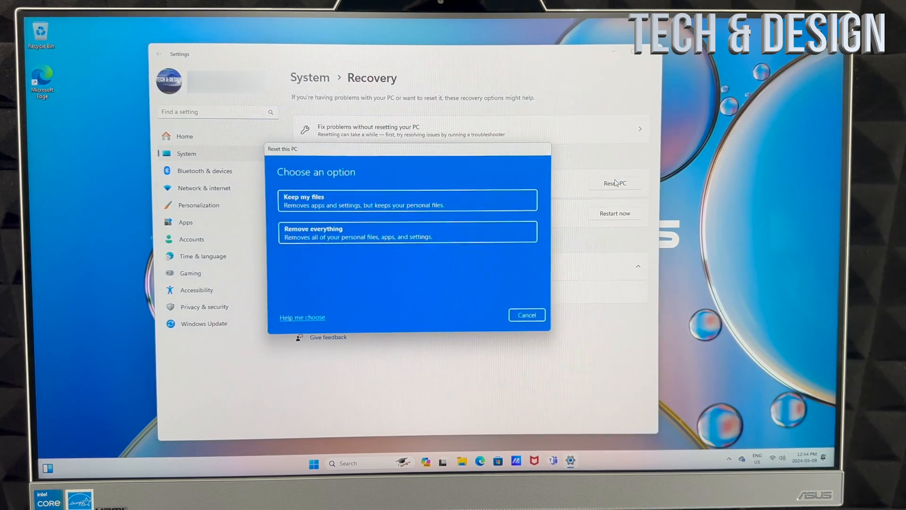
mouse_move(344, 235)
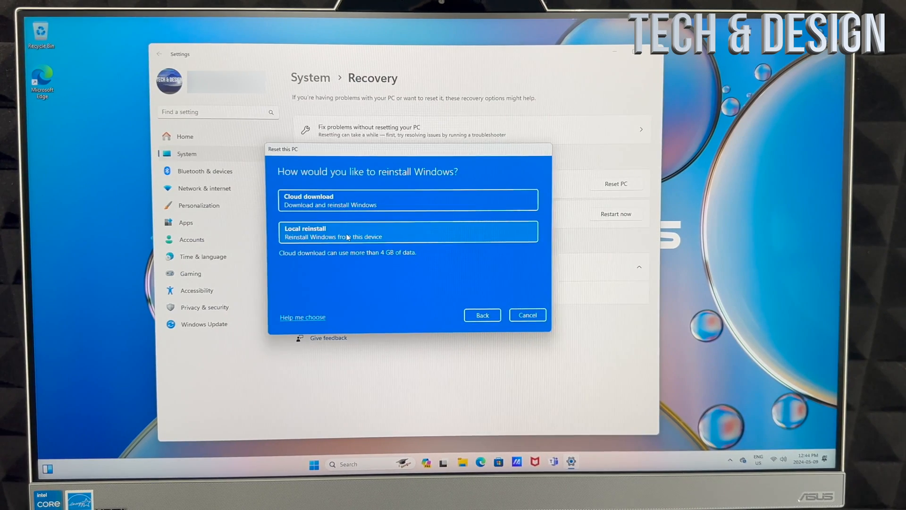
mouse_move(405, 196)
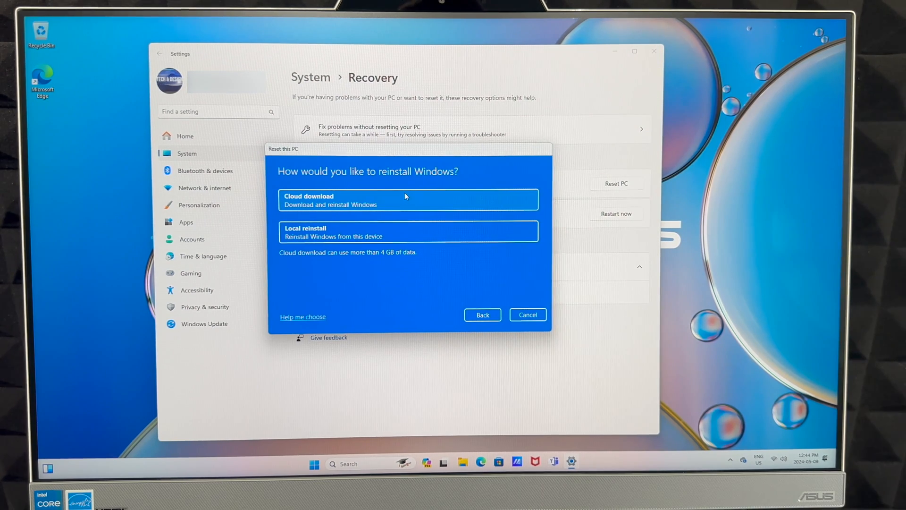
mouse_move(373, 235)
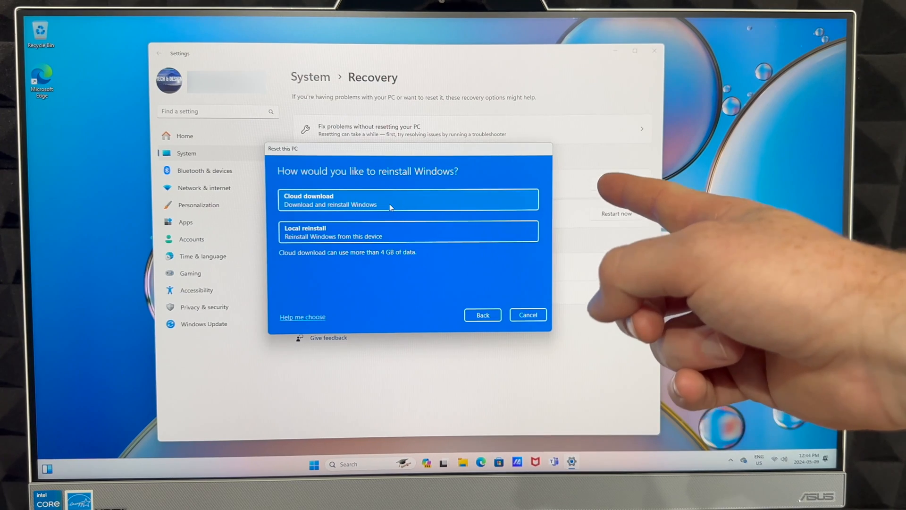
Choose Local reinstall so Windows is reinstalled from this device.
left_click(407, 232)
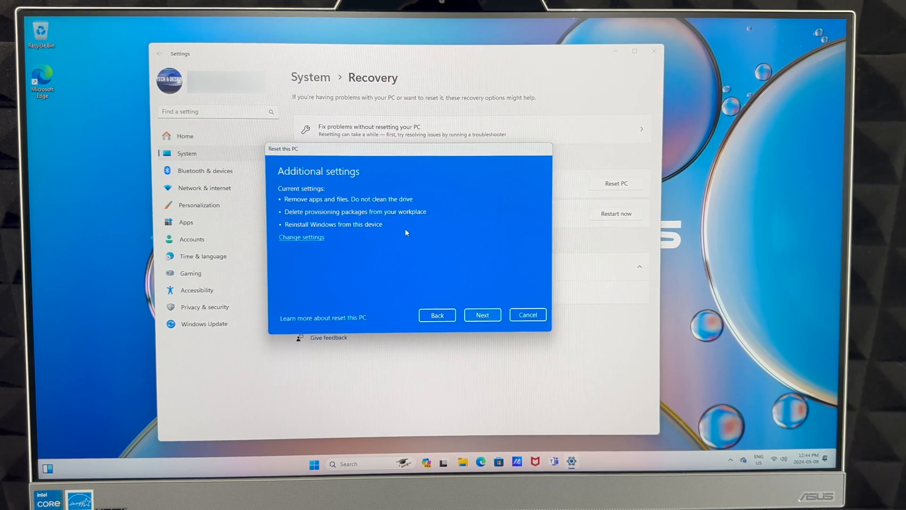
mouse_move(482, 314)
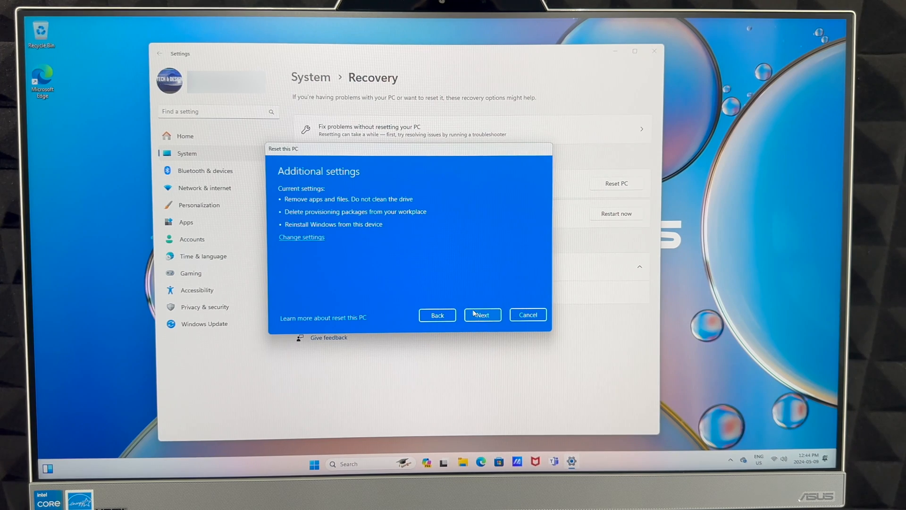
Accept the additional settings and confirm Reset, starting the 'Preparing to reset' progress.
left_click(482, 316)
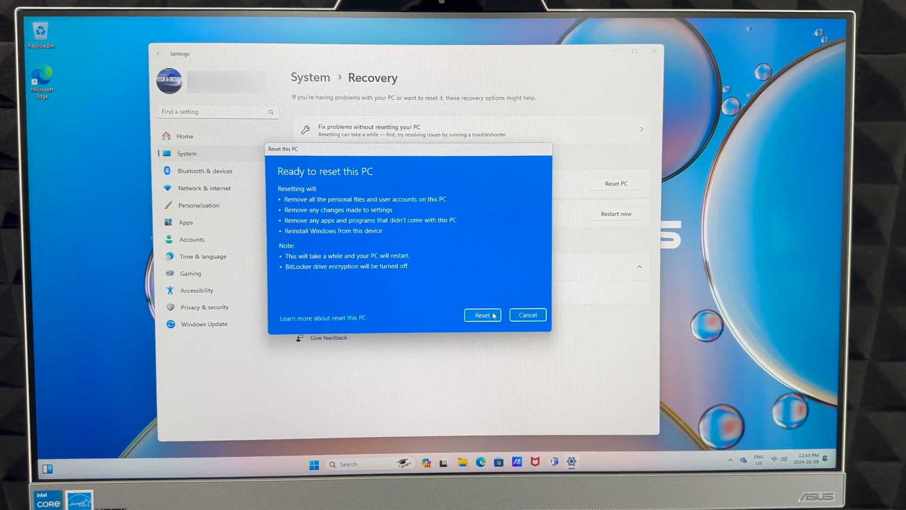
left_click(482, 315)
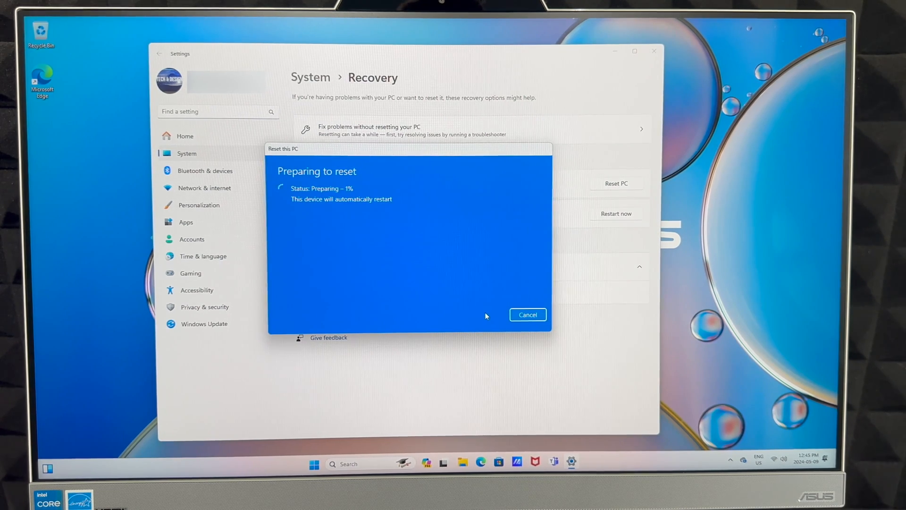